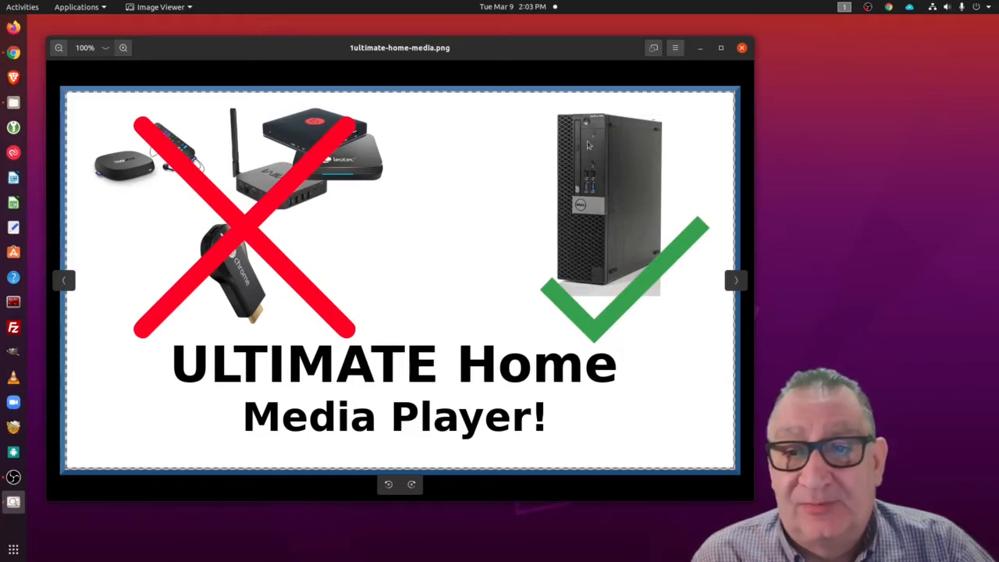
pyautogui.moveTo(607, 306)
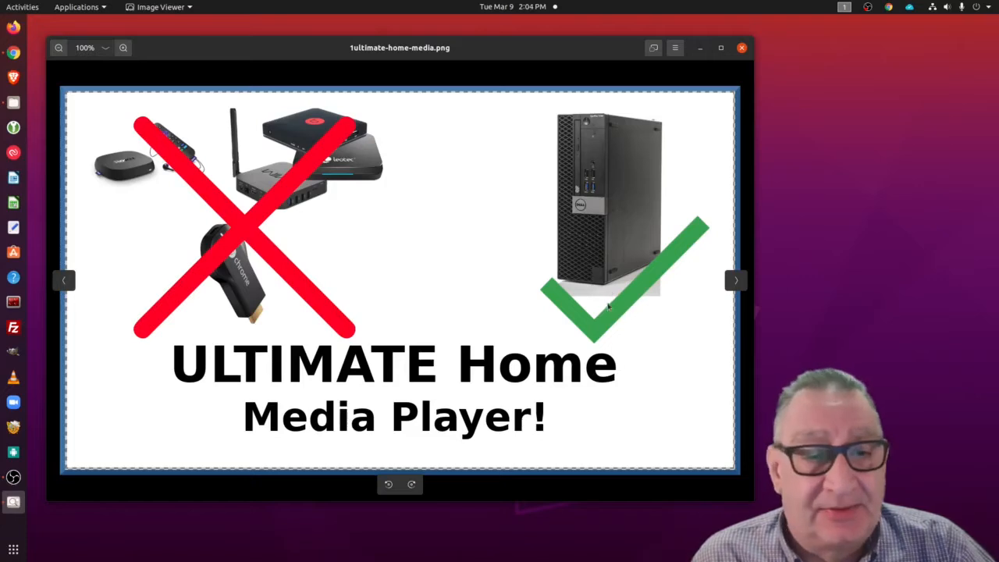
pyautogui.moveTo(674, 319)
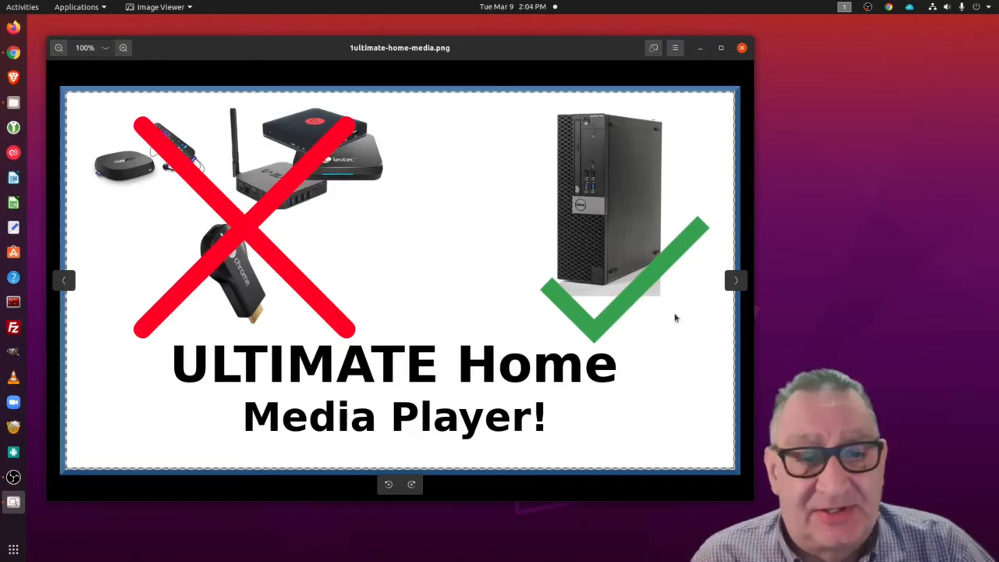
# Advance twice from the title image to reach the Windows Sound settings screenshot (3sound.png)
pyautogui.click(733, 281)
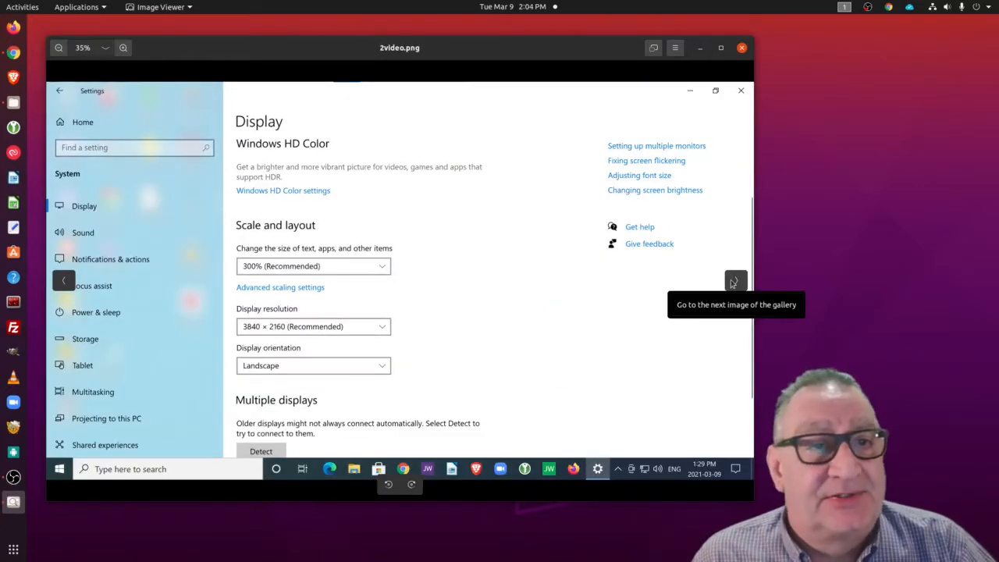
pyautogui.moveTo(665, 237)
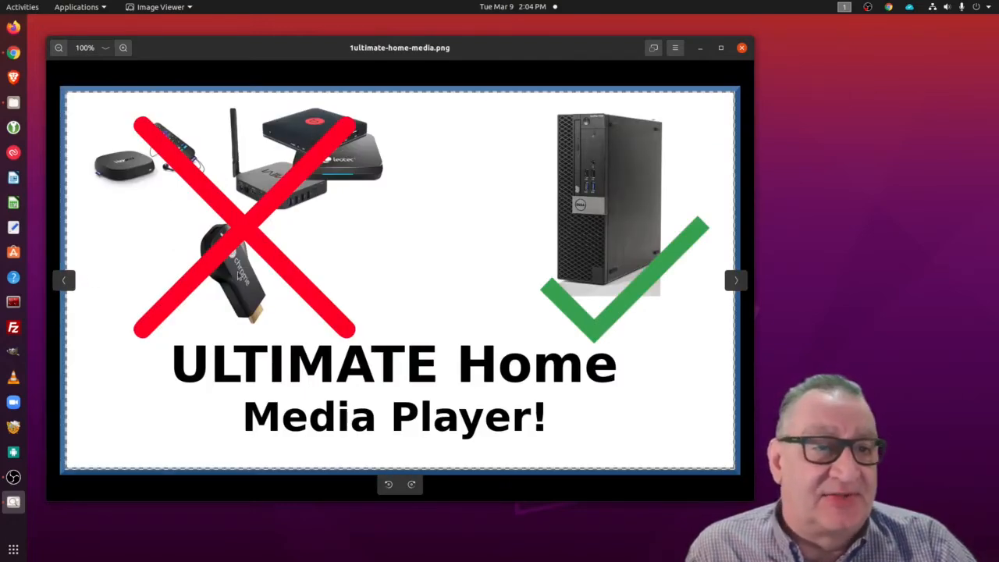
pyautogui.moveTo(740, 273)
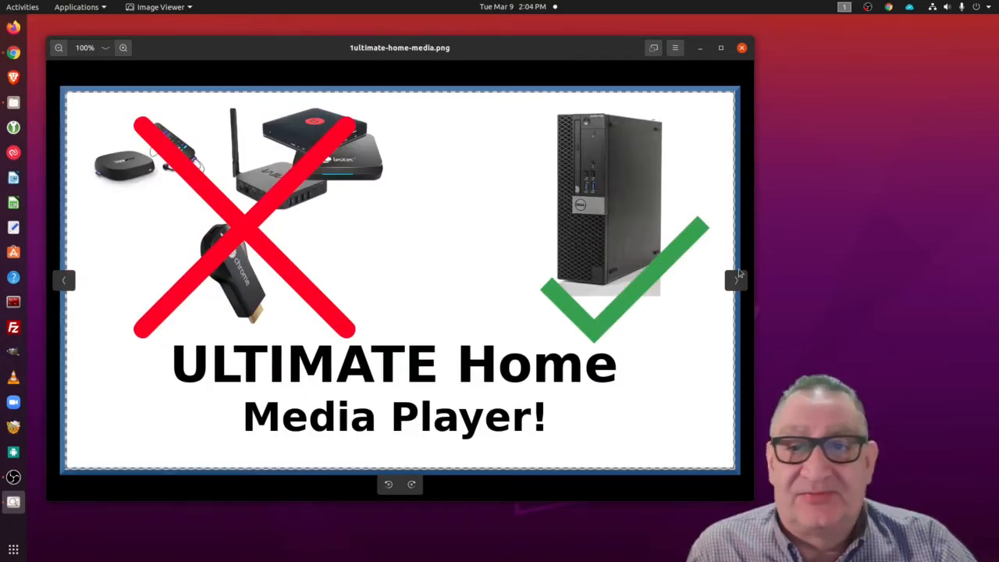
pyautogui.click(734, 280)
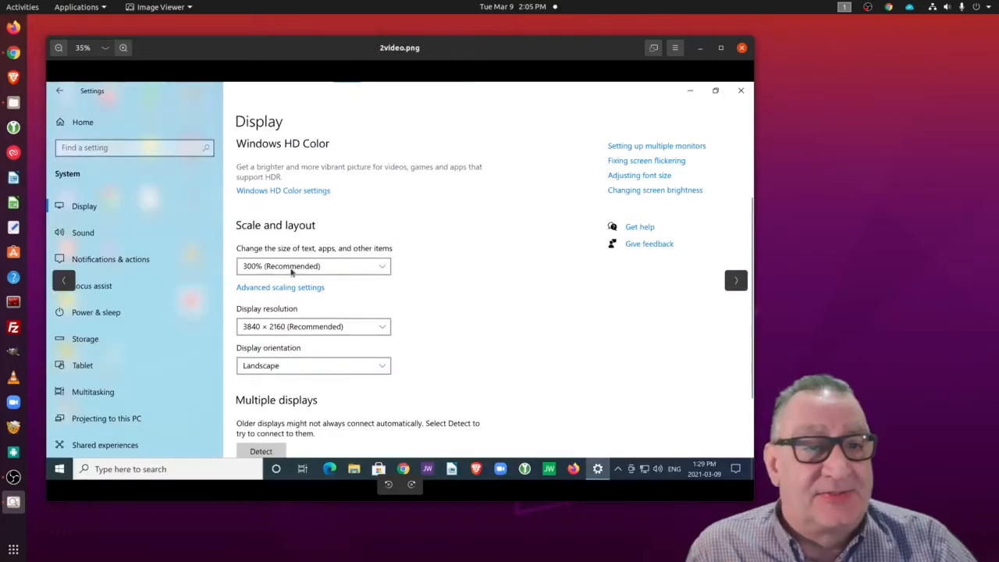
pyautogui.moveTo(482, 225)
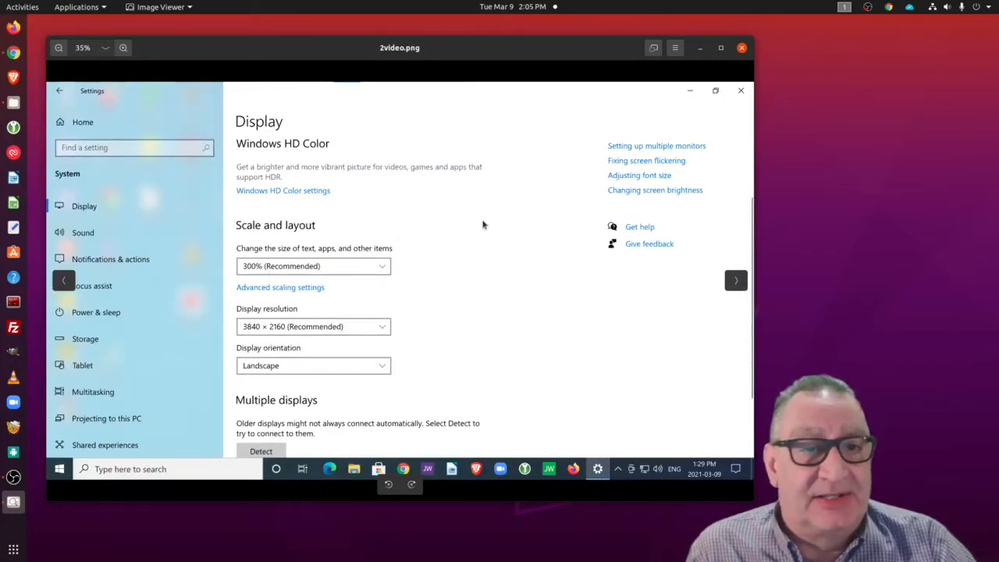
pyautogui.moveTo(487, 237)
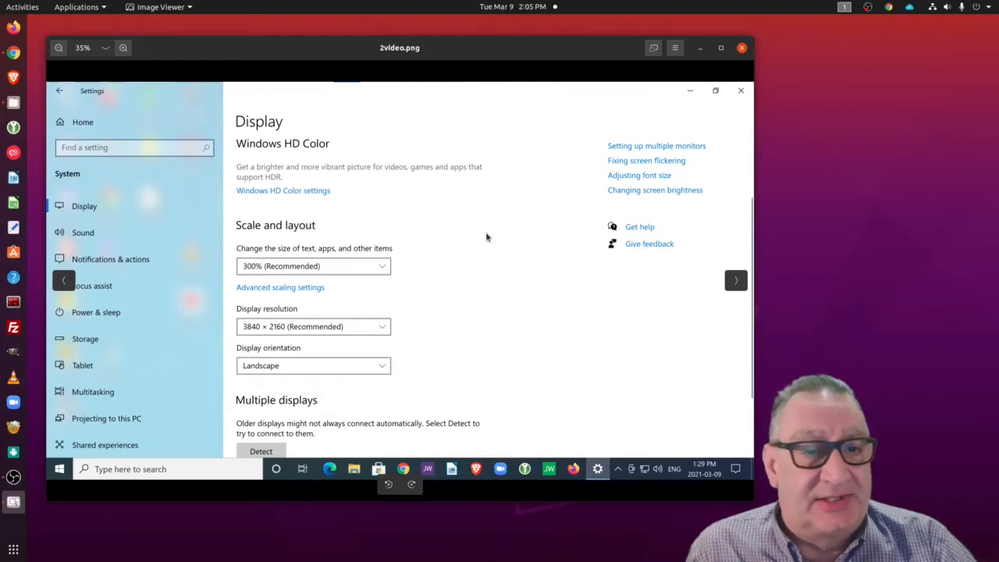
pyautogui.moveTo(400, 303)
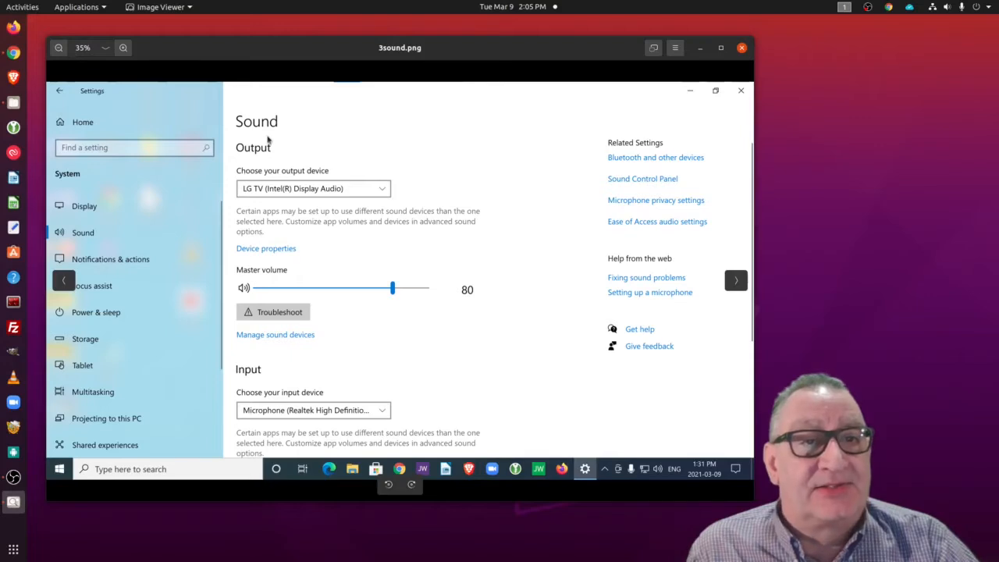
pyautogui.moveTo(341, 193)
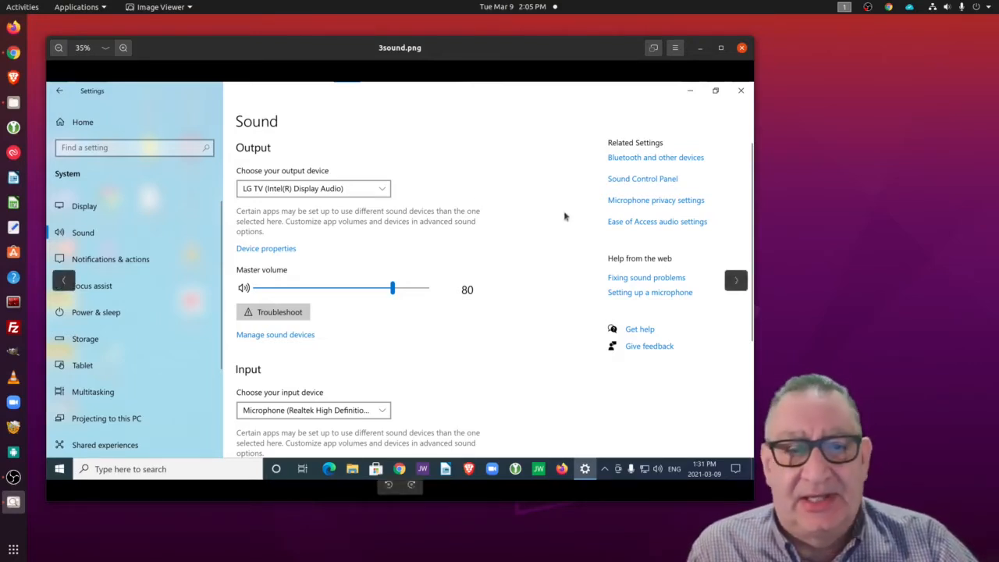
pyautogui.moveTo(737, 280)
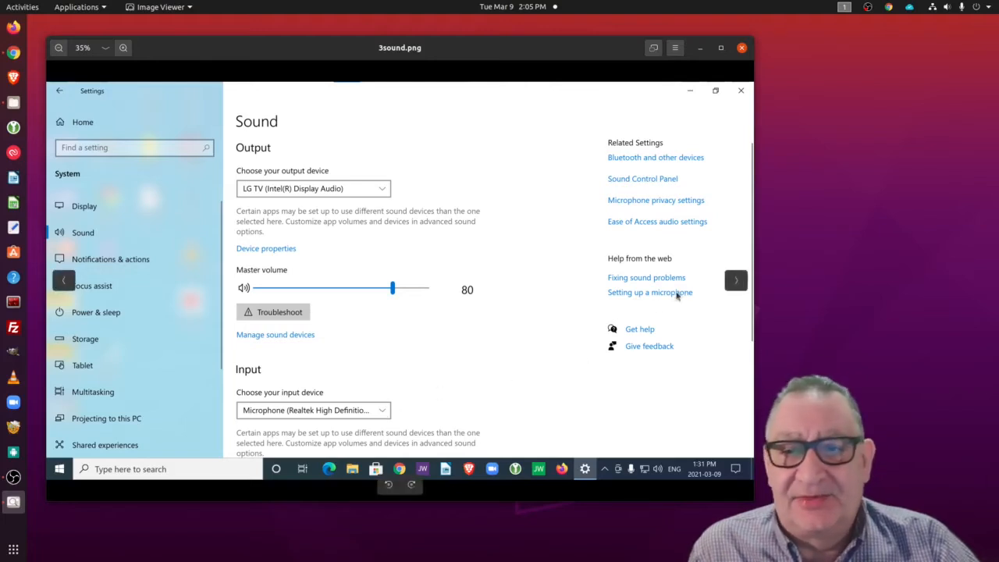
pyautogui.moveTo(735, 281)
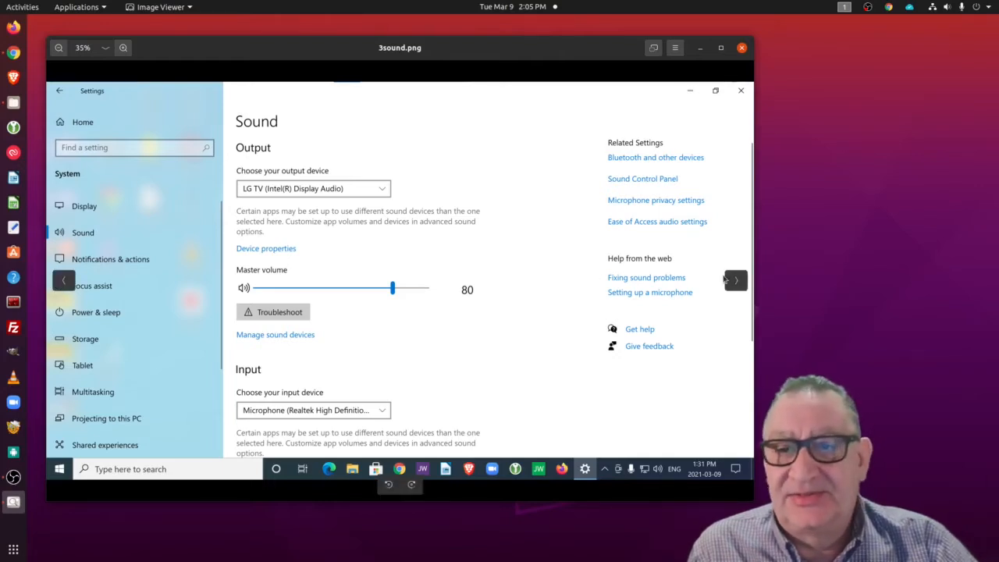
pyautogui.moveTo(734, 281)
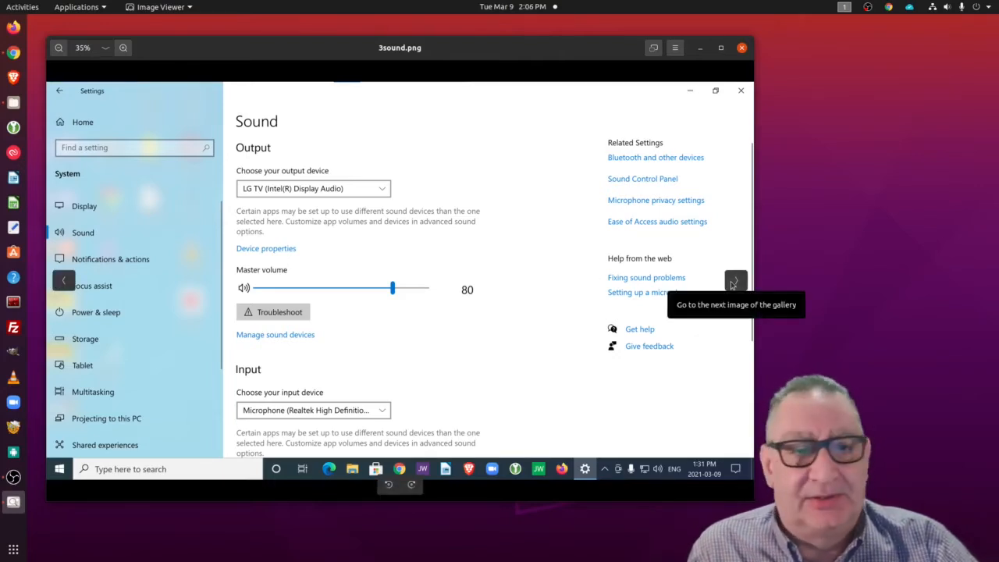
# Advance to the Network folder screenshot (4network.png) listing media devices and printers
pyautogui.click(733, 281)
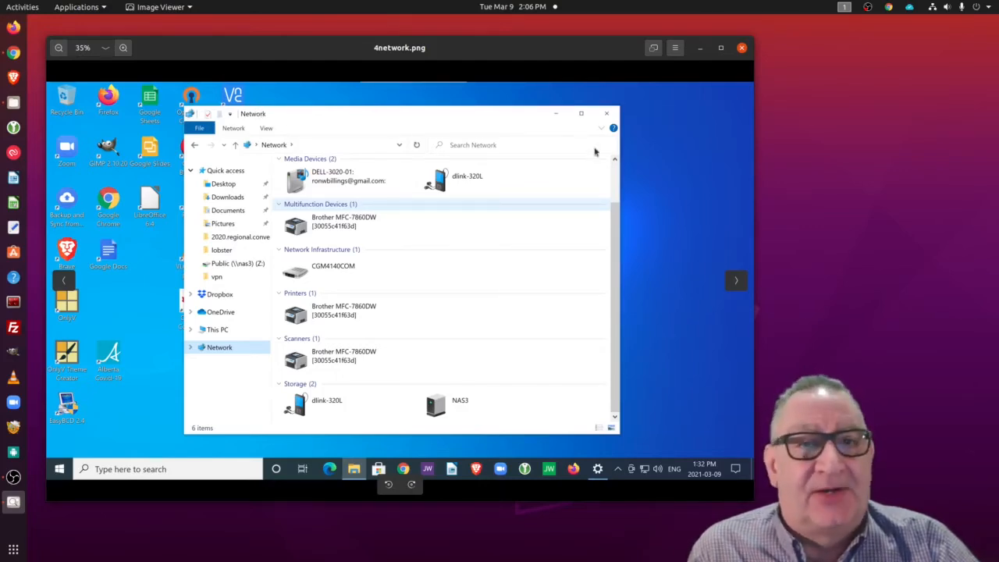
pyautogui.moveTo(490, 359)
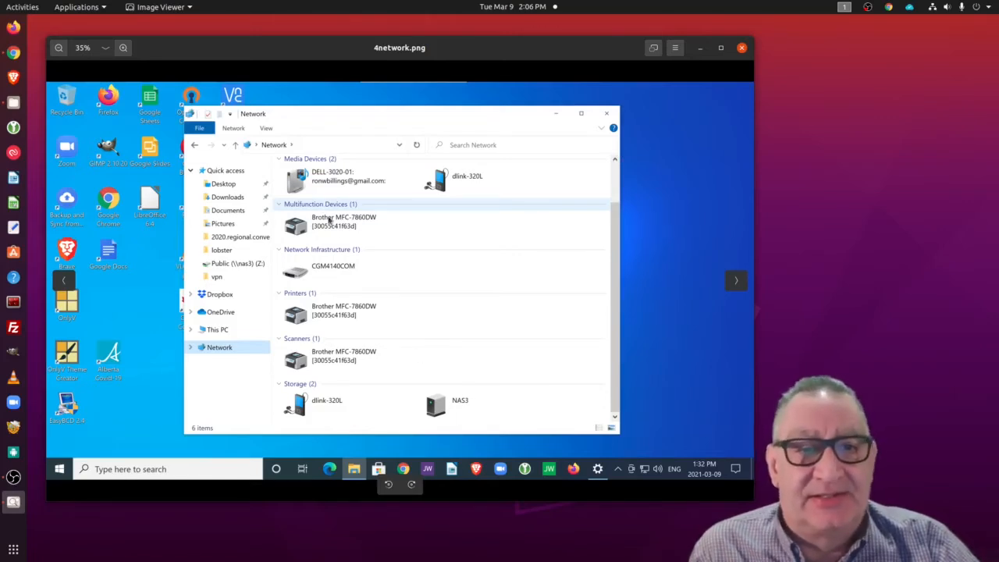
pyautogui.moveTo(678, 263)
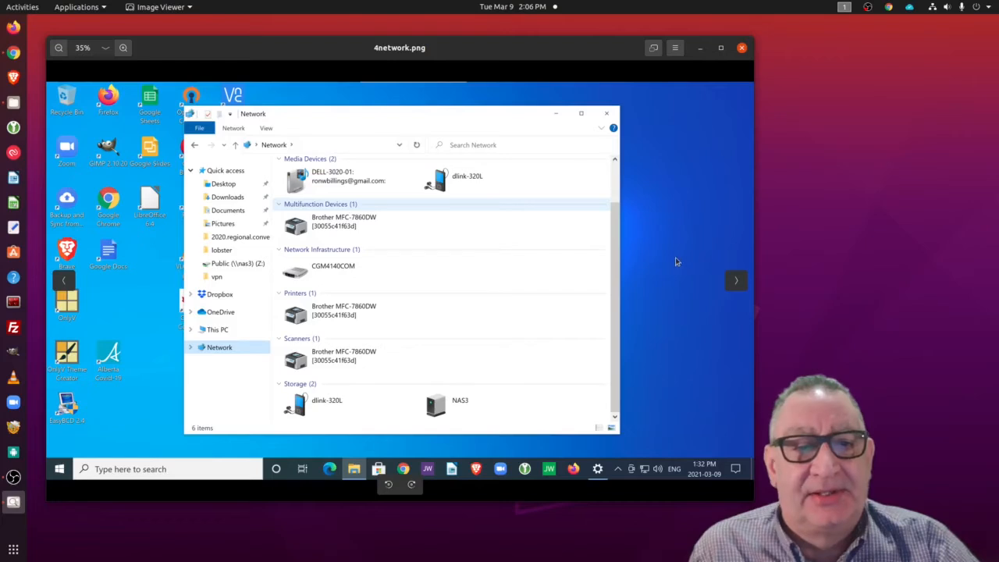
pyautogui.moveTo(735, 281)
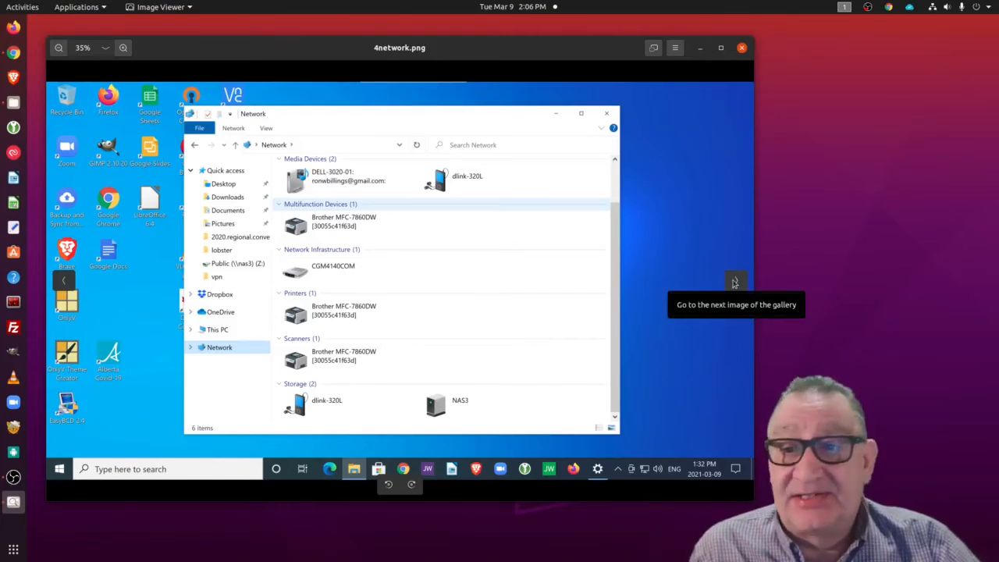
# Advance from the OpenVPN connection screenshot toward the Zoom Cloud Meetings screenshot
pyautogui.click(734, 281)
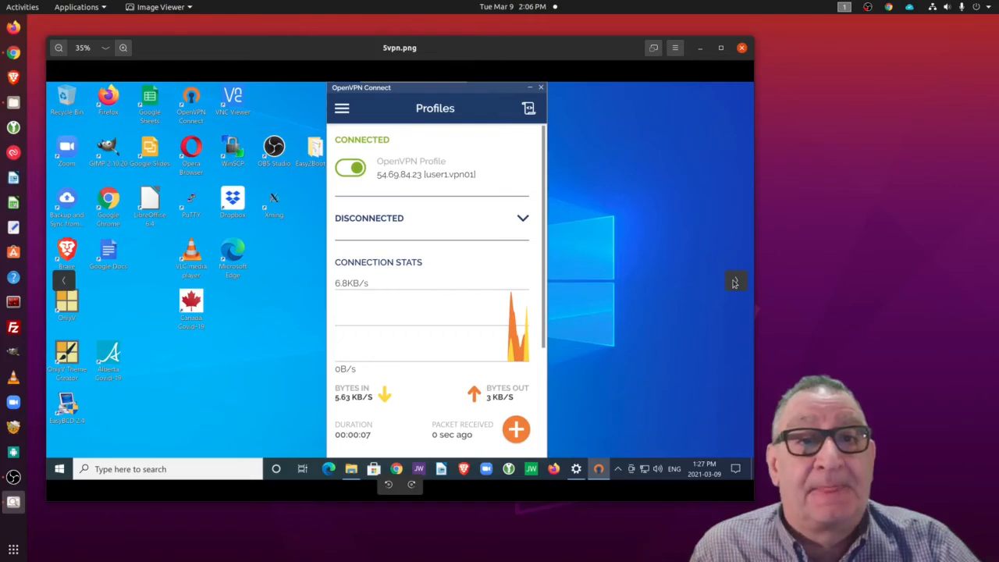
pyautogui.moveTo(403, 137)
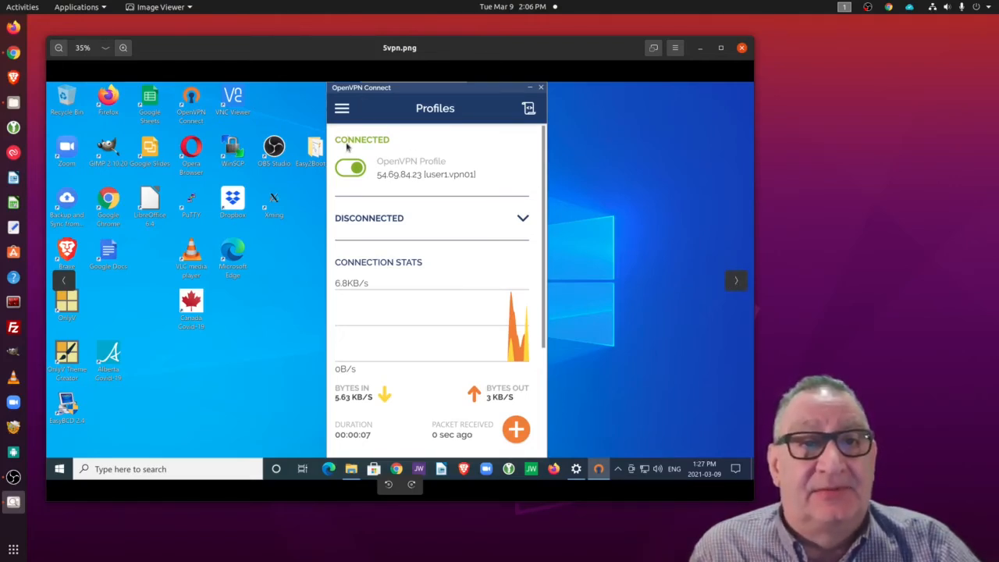
pyautogui.moveTo(634, 264)
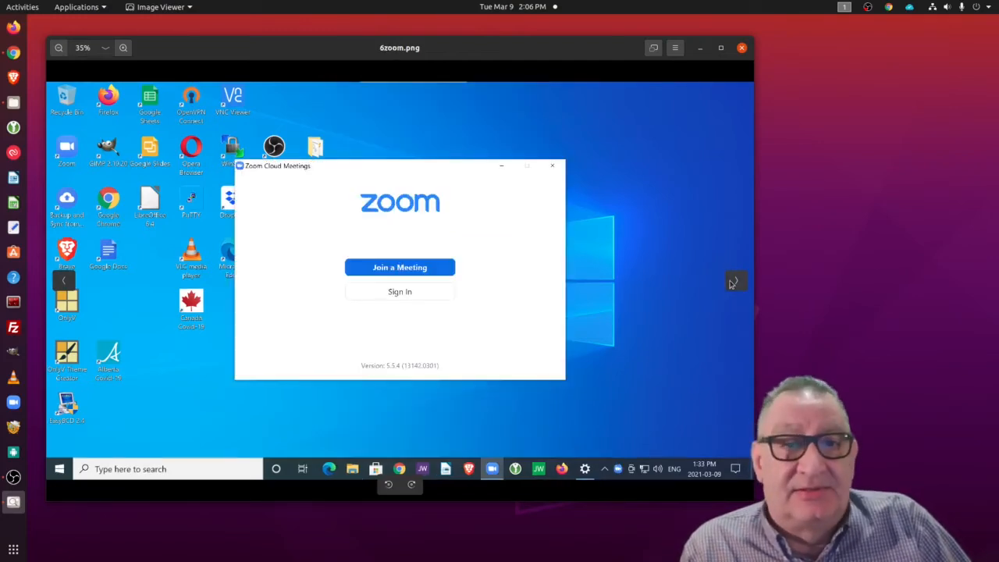
pyautogui.moveTo(293, 316)
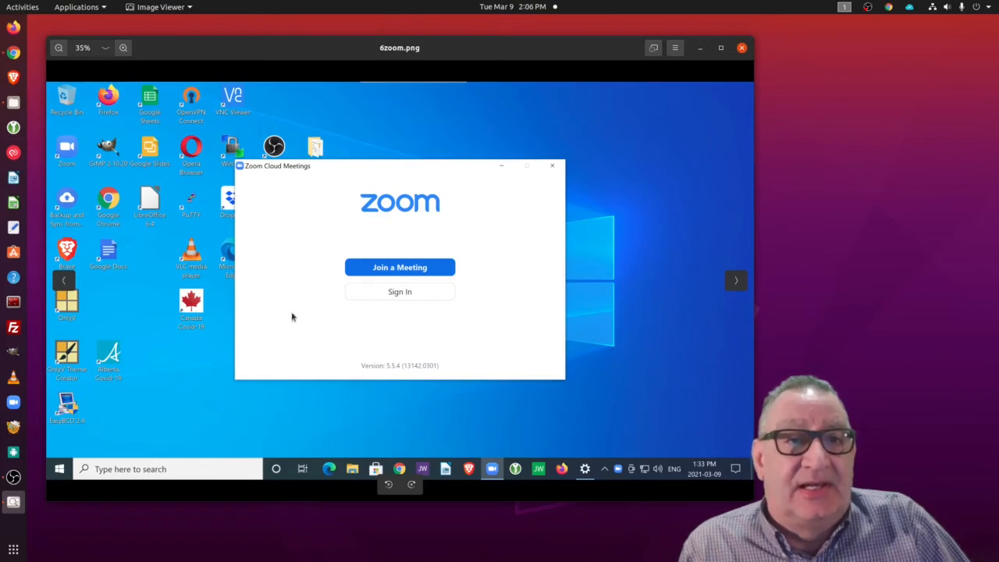
pyautogui.moveTo(367, 226)
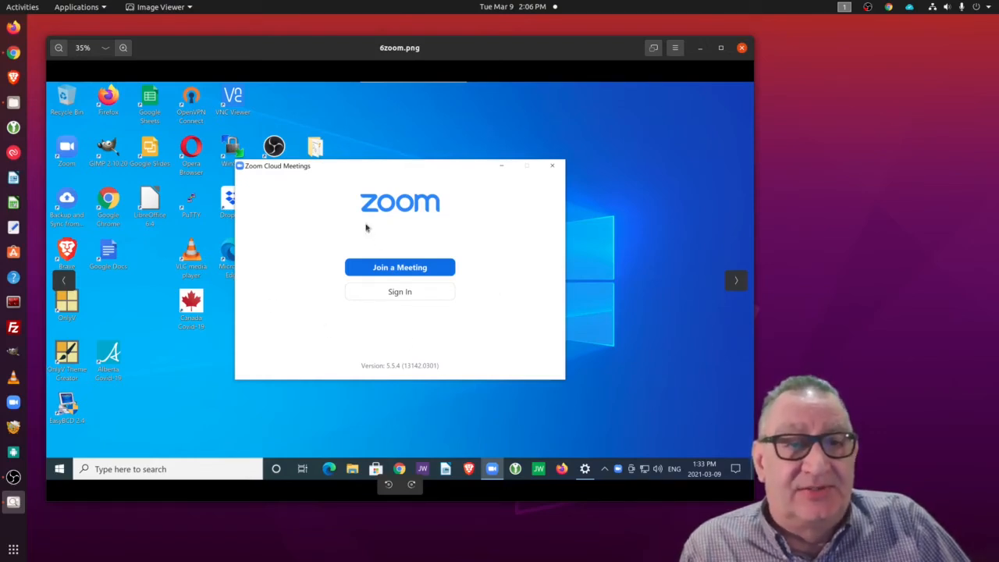
pyautogui.moveTo(336, 295)
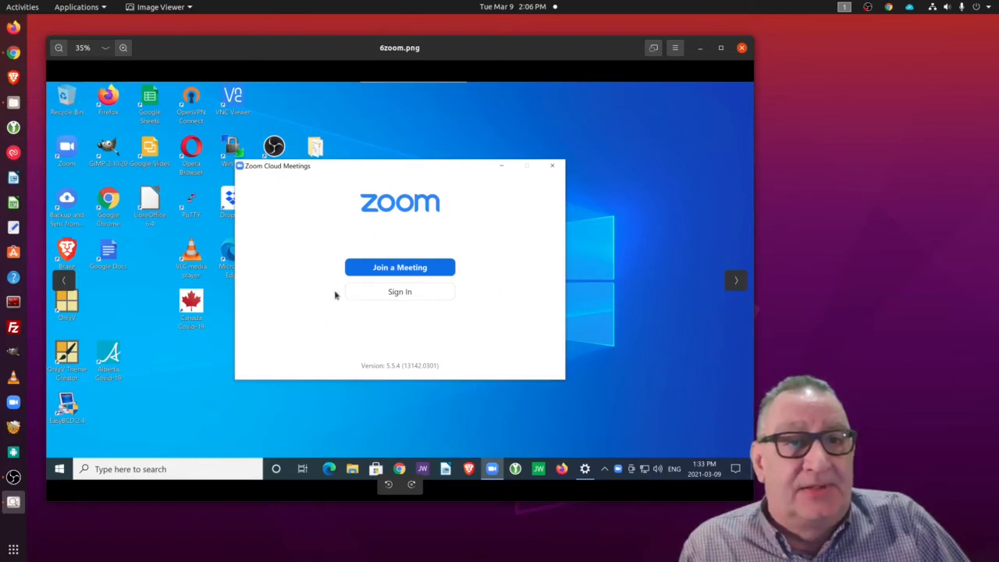
pyautogui.moveTo(398, 215)
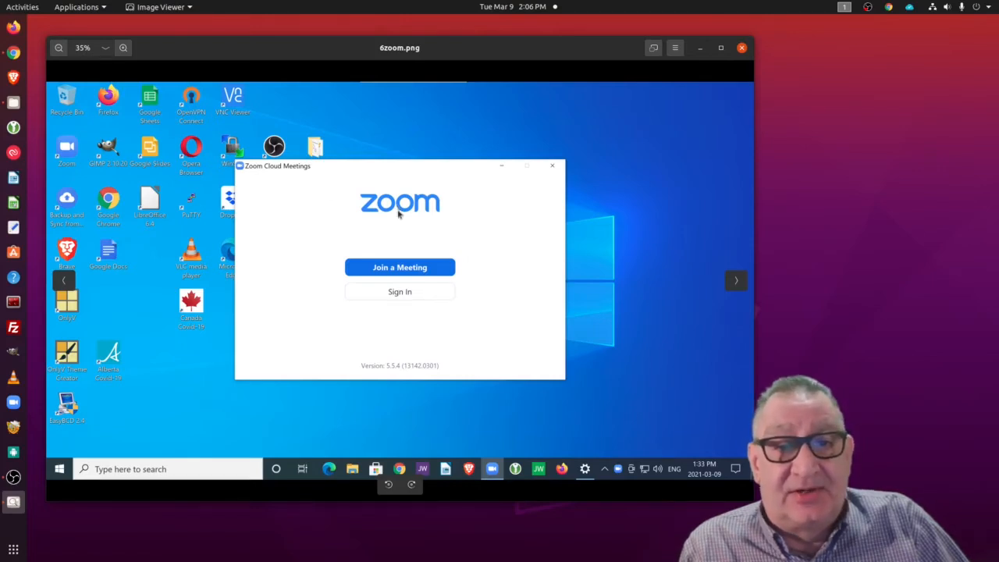
pyautogui.moveTo(400, 217)
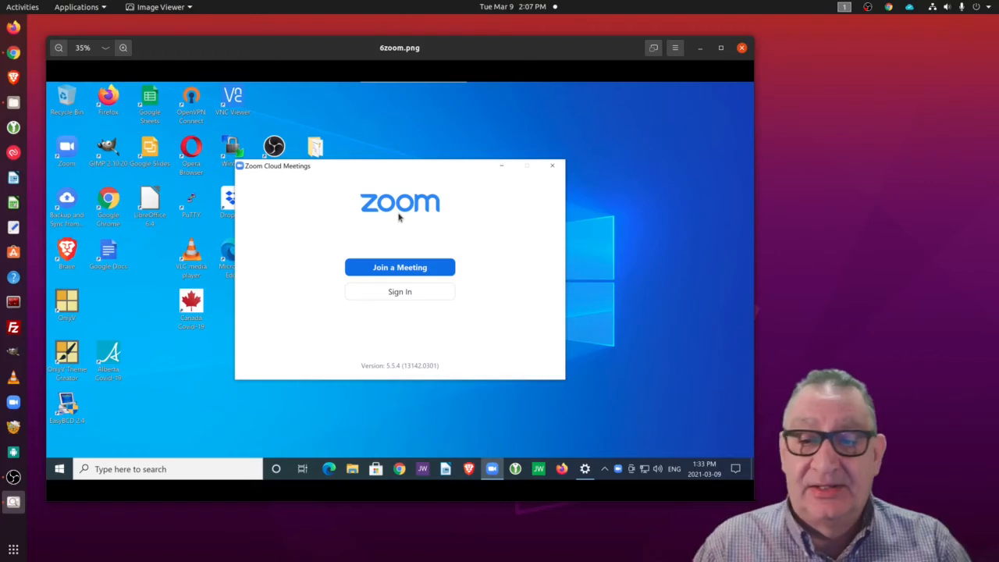
pyautogui.moveTo(734, 278)
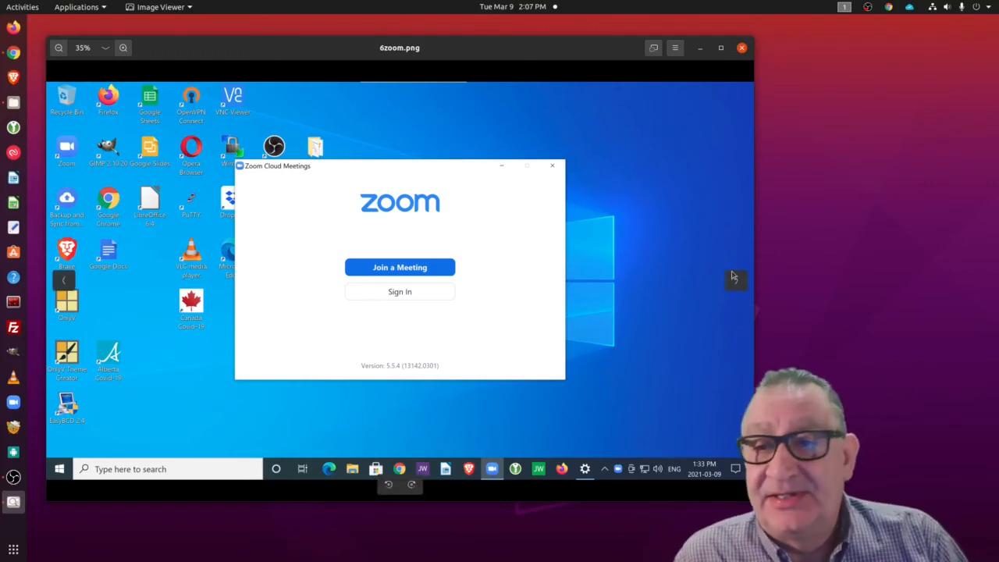
# Advance past the webcam photo to the Zoom meeting on a living-room TV (9.zoom-meeting.JPG)
pyautogui.click(735, 281)
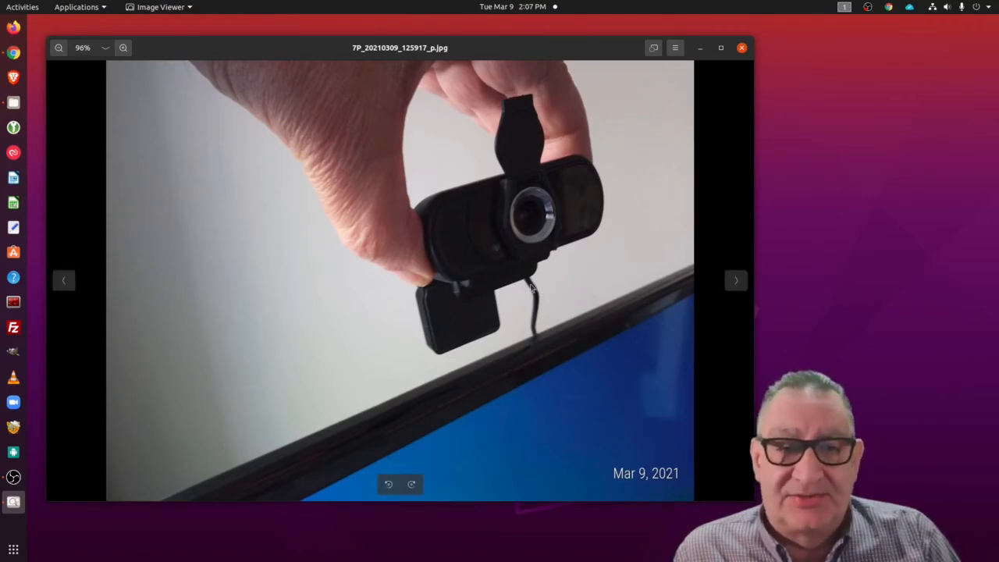
pyautogui.moveTo(480, 372)
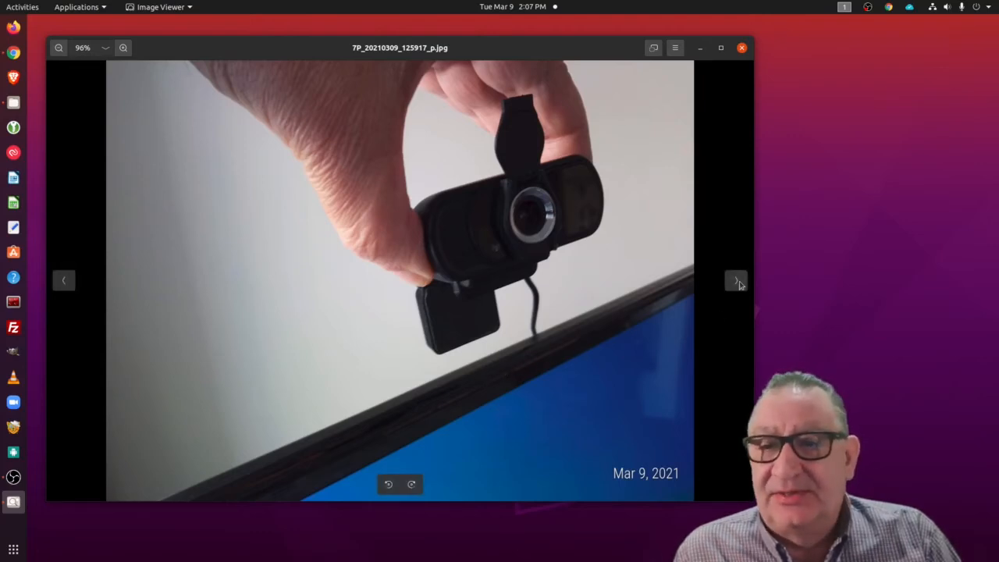
pyautogui.click(735, 281)
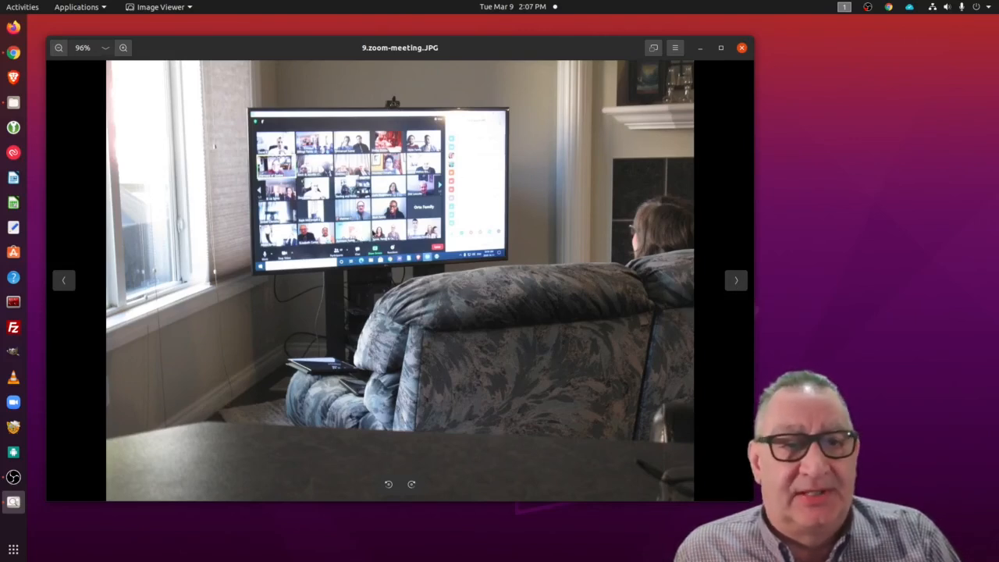
pyautogui.moveTo(721, 269)
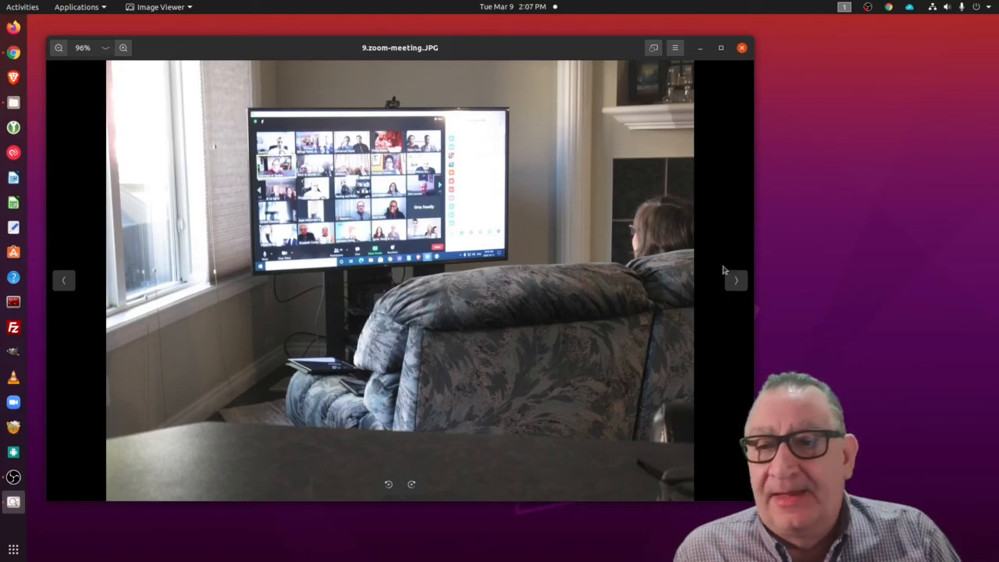
pyautogui.moveTo(734, 281)
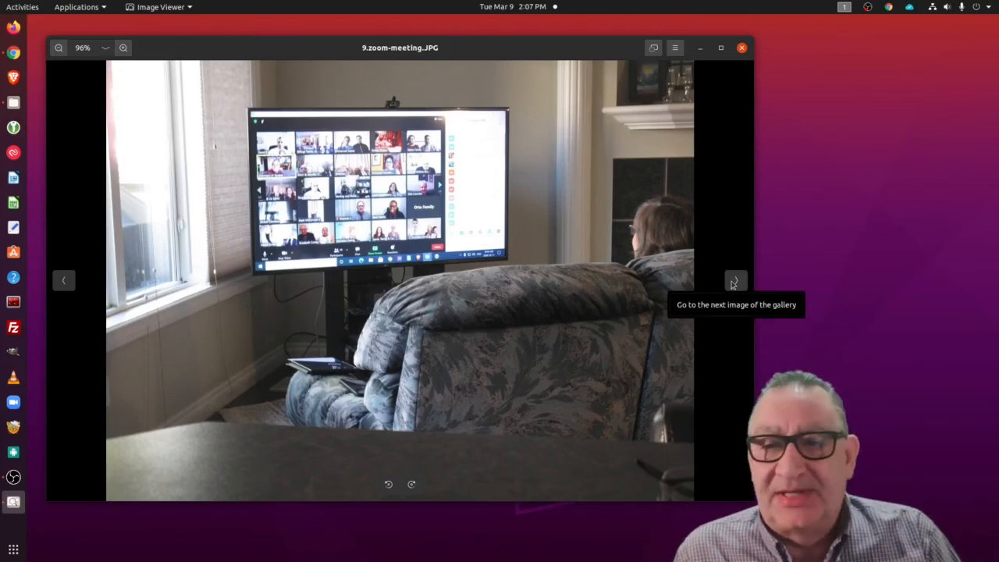
# Advance to the 'ULTIMATE Home Media Player!' title image (ultimate-home-media.png)
pyautogui.click(734, 281)
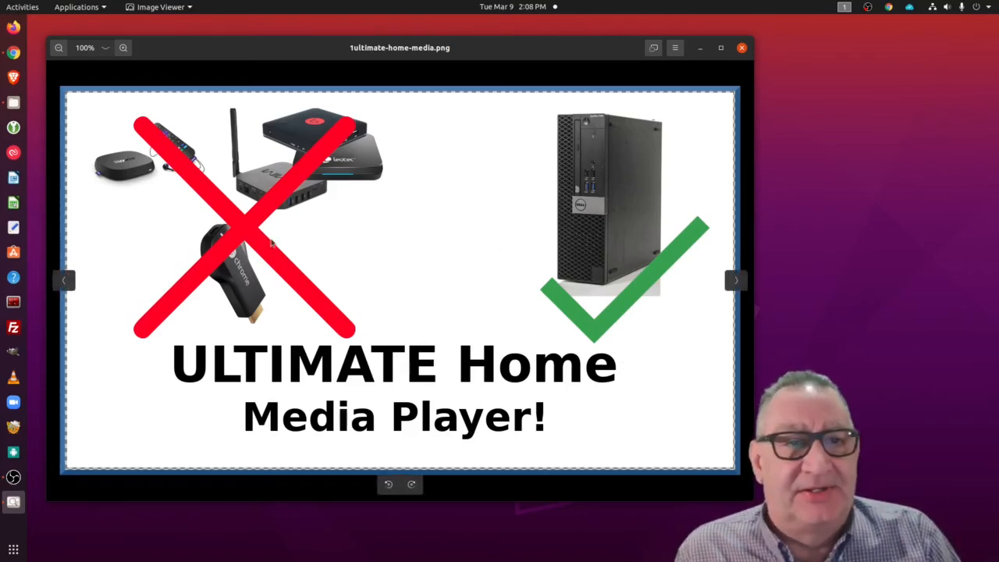
pyautogui.moveTo(664, 373)
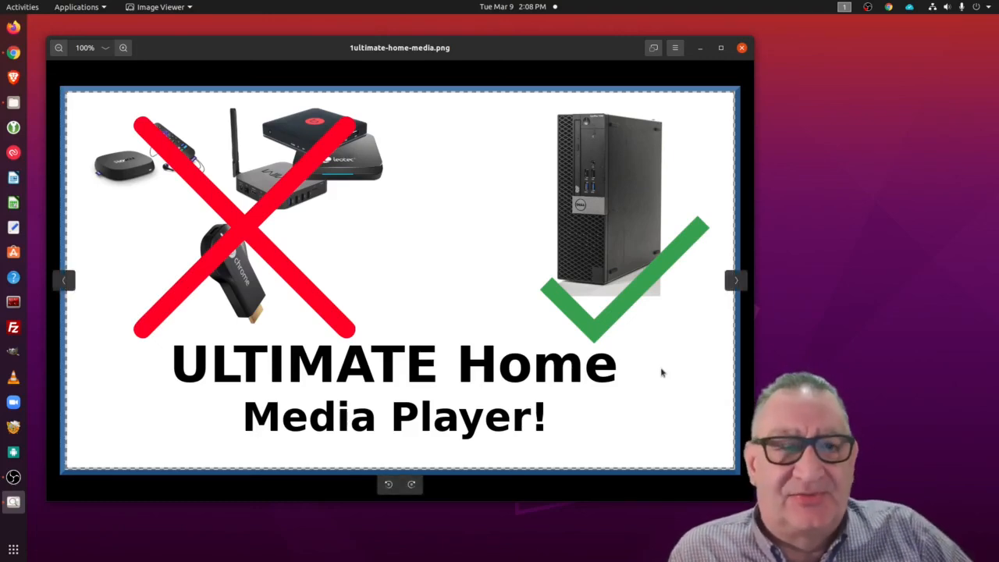
pyautogui.moveTo(593, 400)
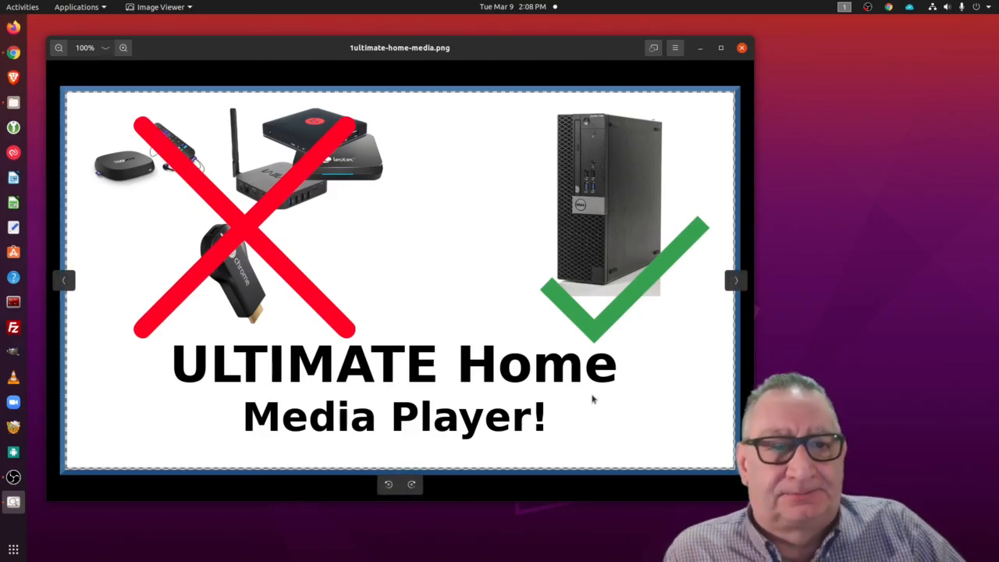
pyautogui.moveTo(547, 384)
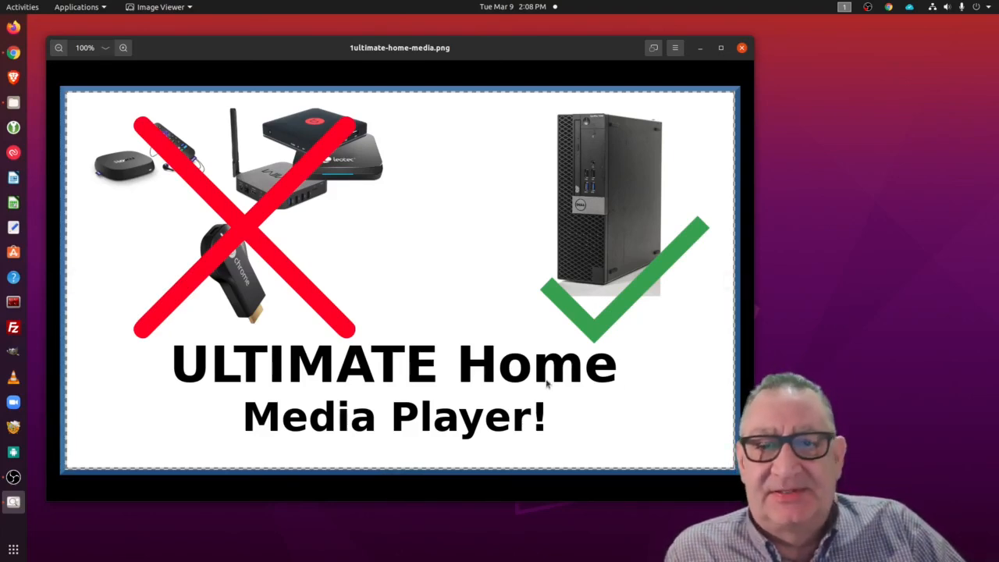
pyautogui.moveTo(617, 383)
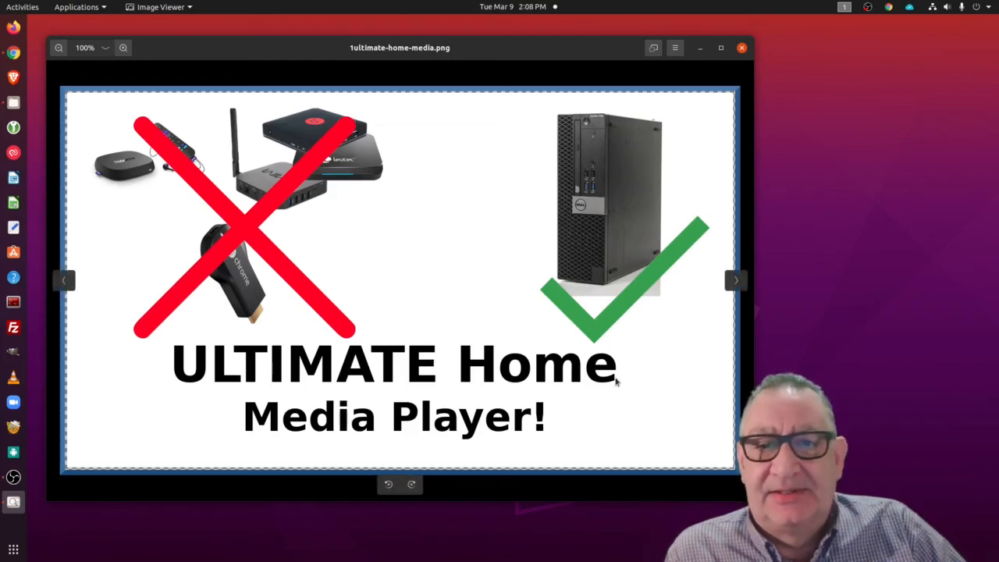